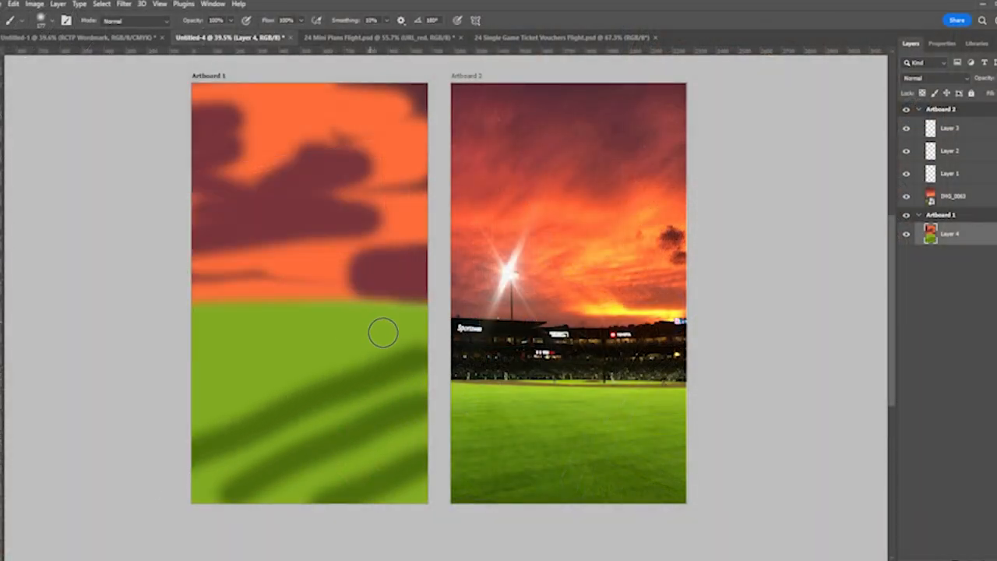
Brush three more dark green diagonal stripes across the upper and left field on Layer 4.
drag(381, 332, 264, 326)
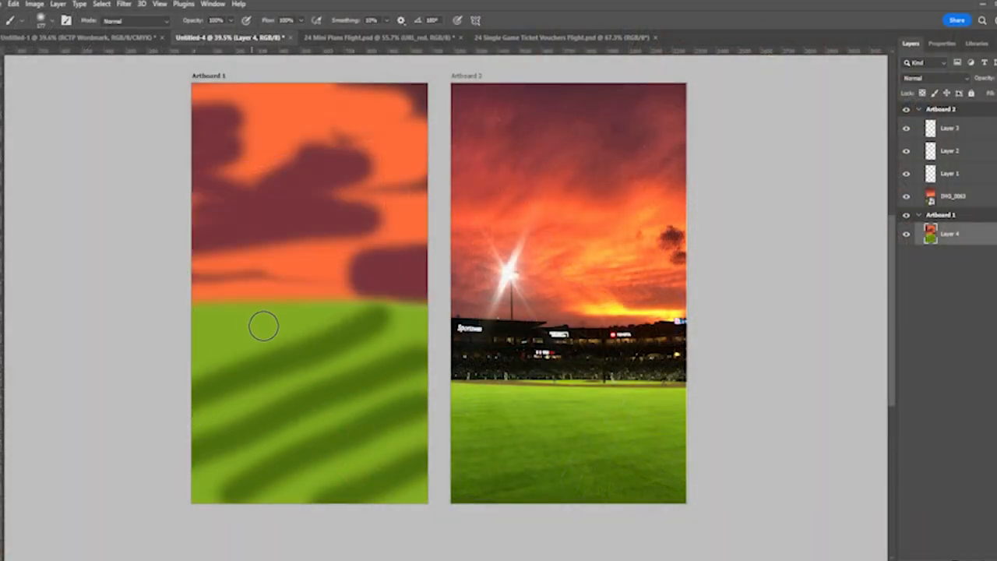
drag(263, 325, 222, 427)
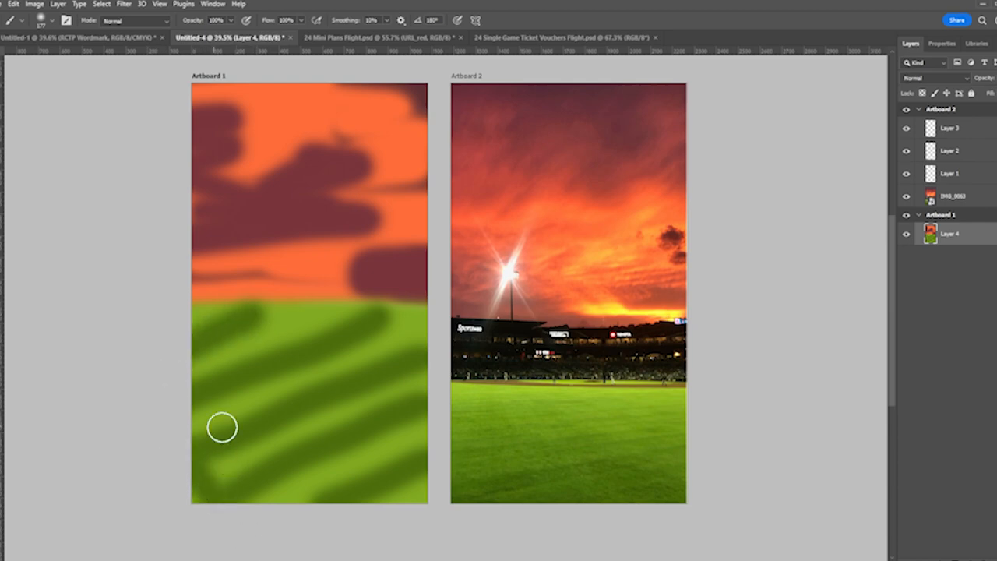
drag(222, 427, 201, 355)
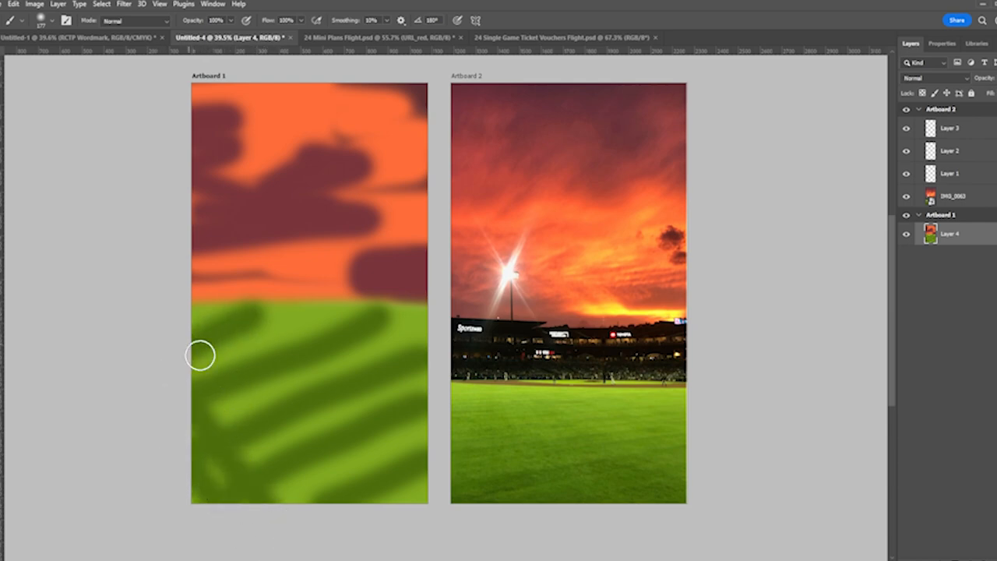